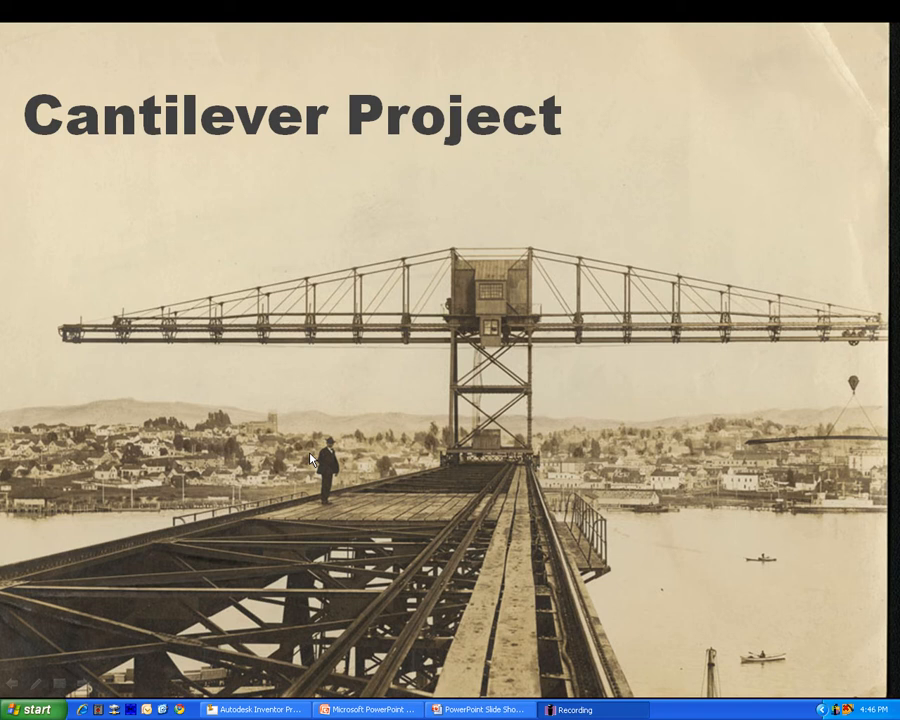
mouse_move(130, 614)
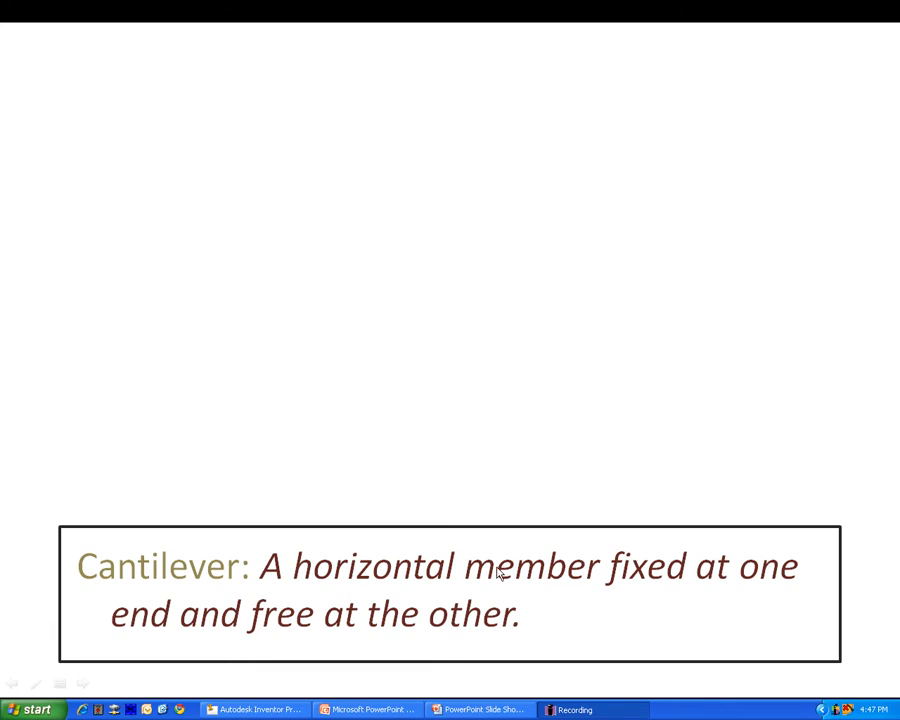
mouse_move(508, 474)
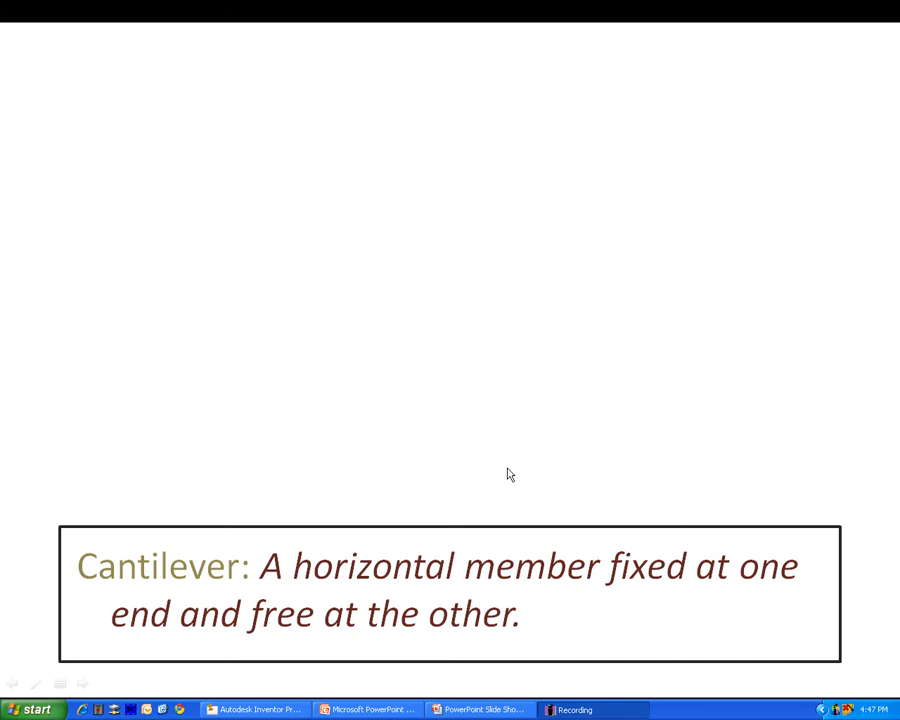
mouse_move(676, 466)
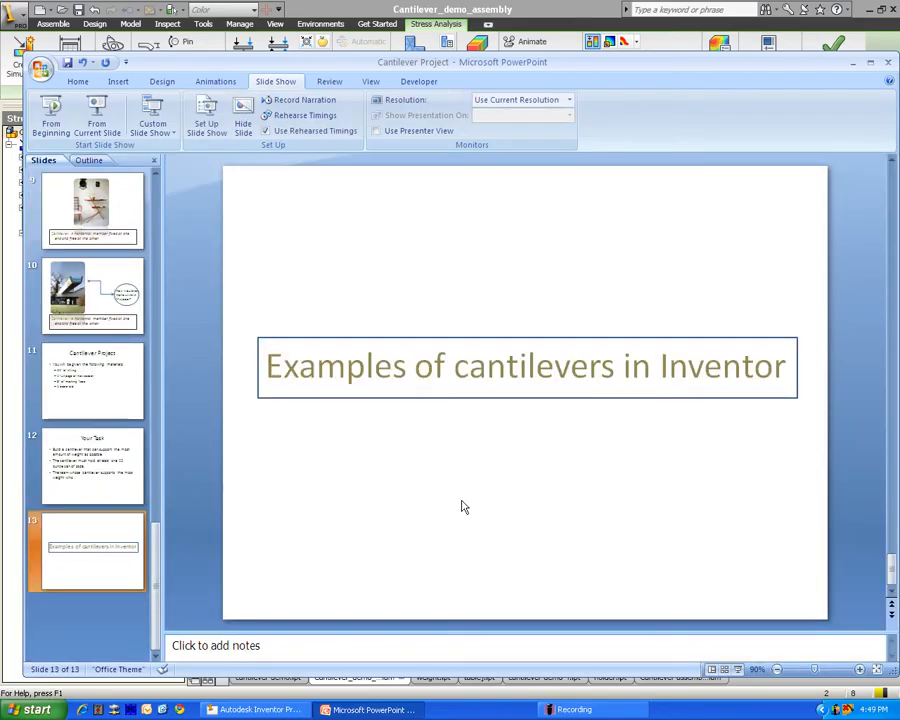
Step: Leave the stress analysis results and orbit to show the cantilever beam with its hanging weight
left_click(250, 708)
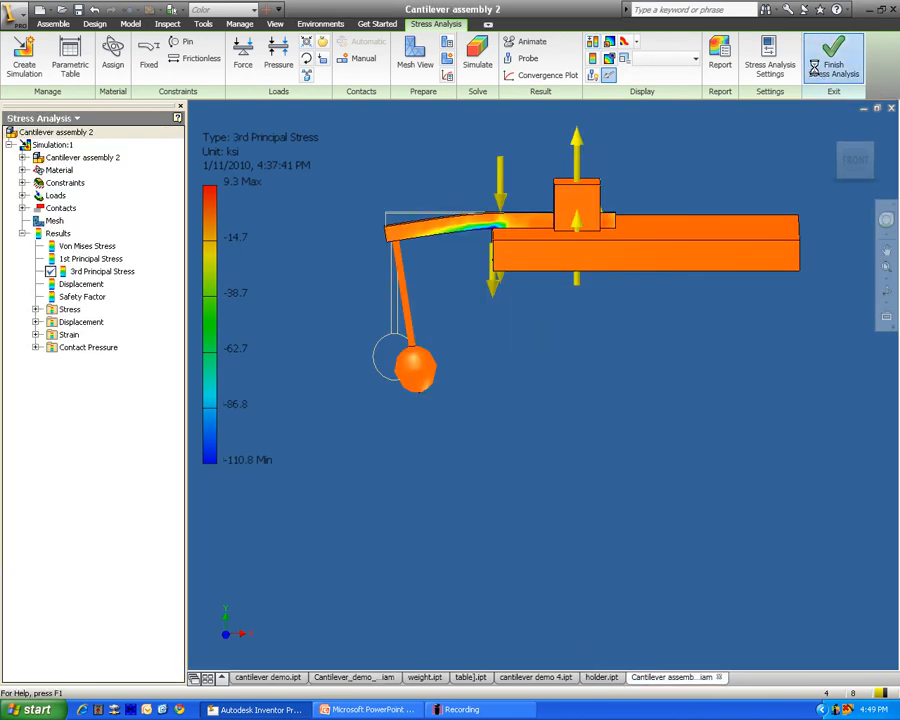
left_click(832, 56)
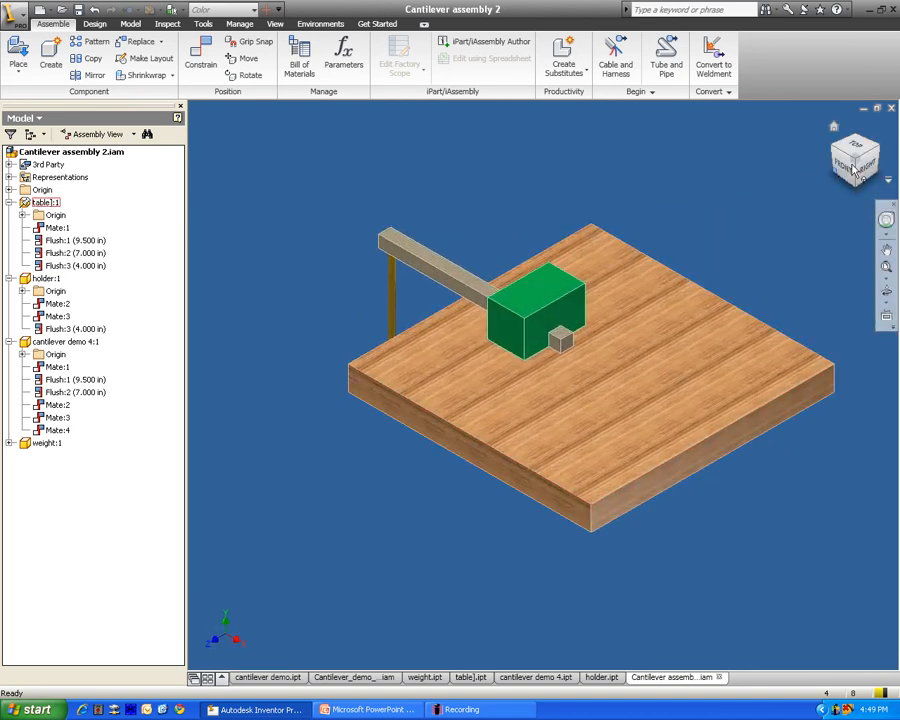
left_click(856, 160)
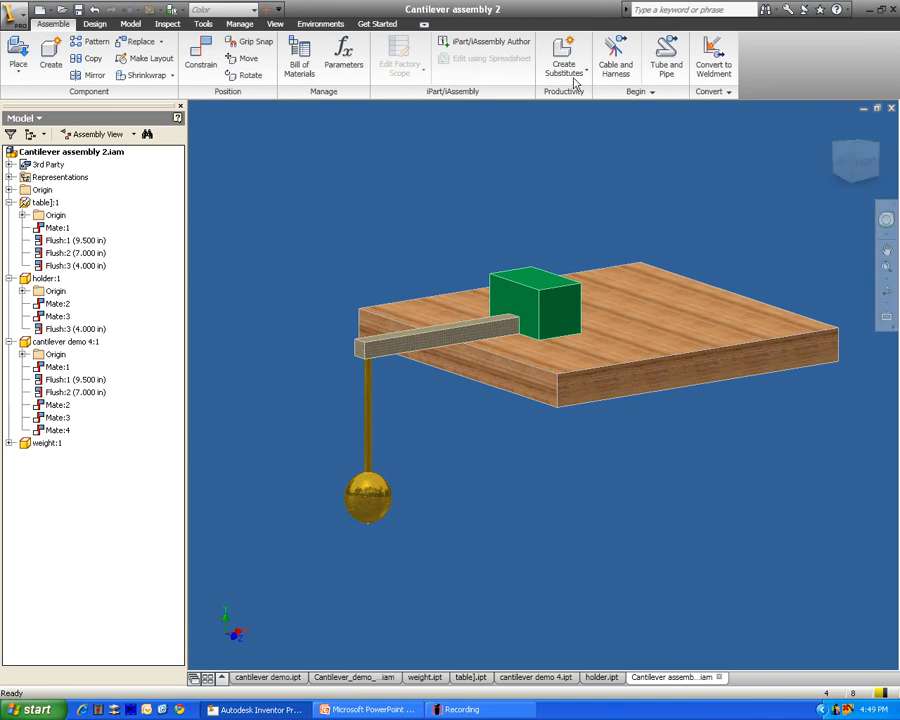
Step: Run the stress simulation on the simple cantilever, giving Von Mises results peaking at 95.27
left_click(320, 24)
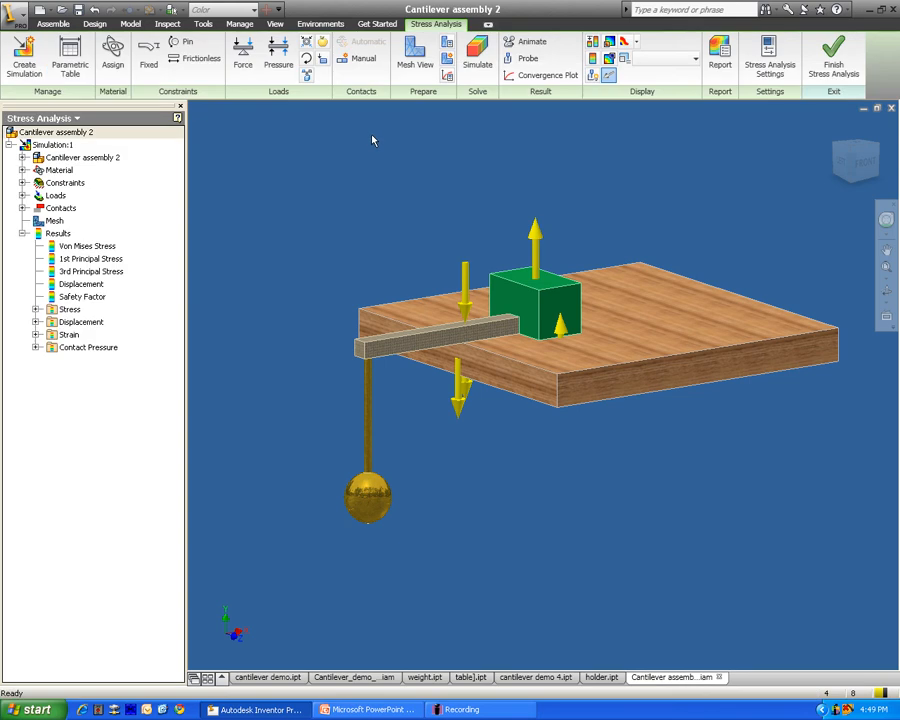
left_click(476, 56)
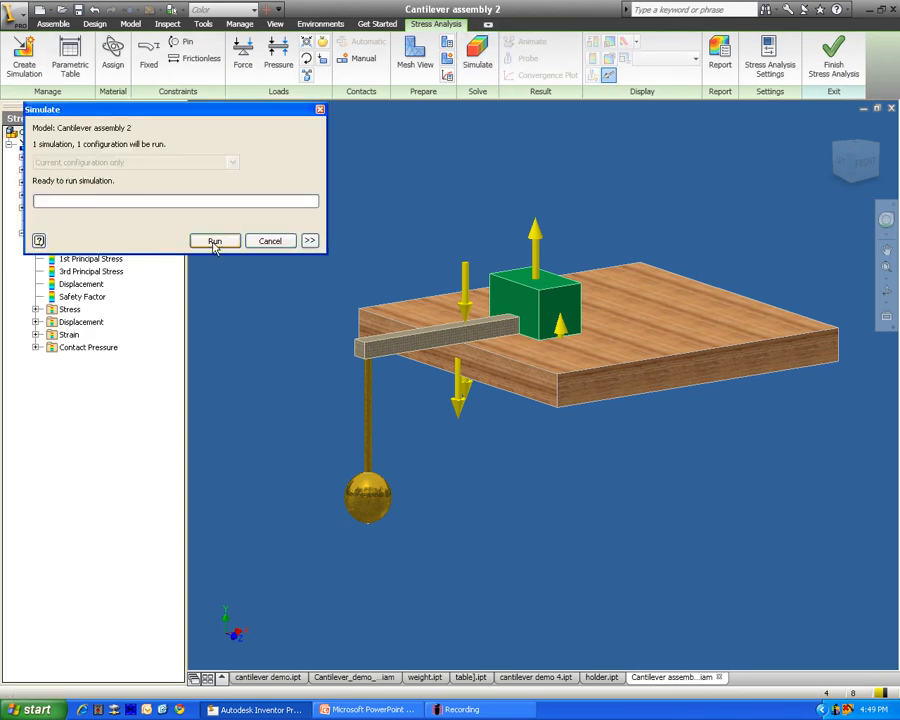
left_click(214, 240)
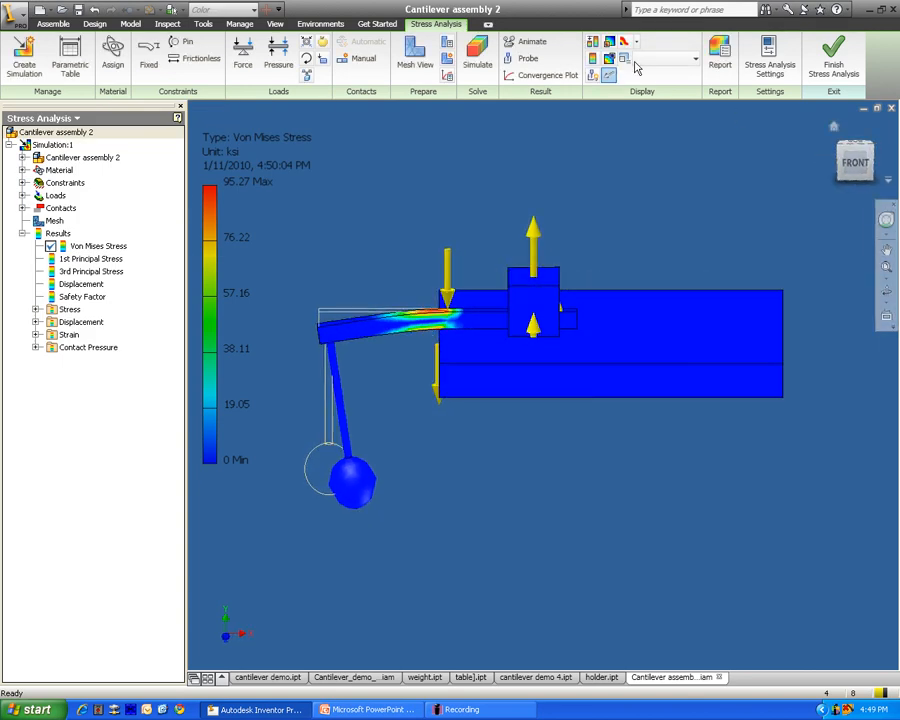
Step: Play the beam deformation animation, then bring up the Cantilever_demo_assembly truss design
left_click(532, 40)
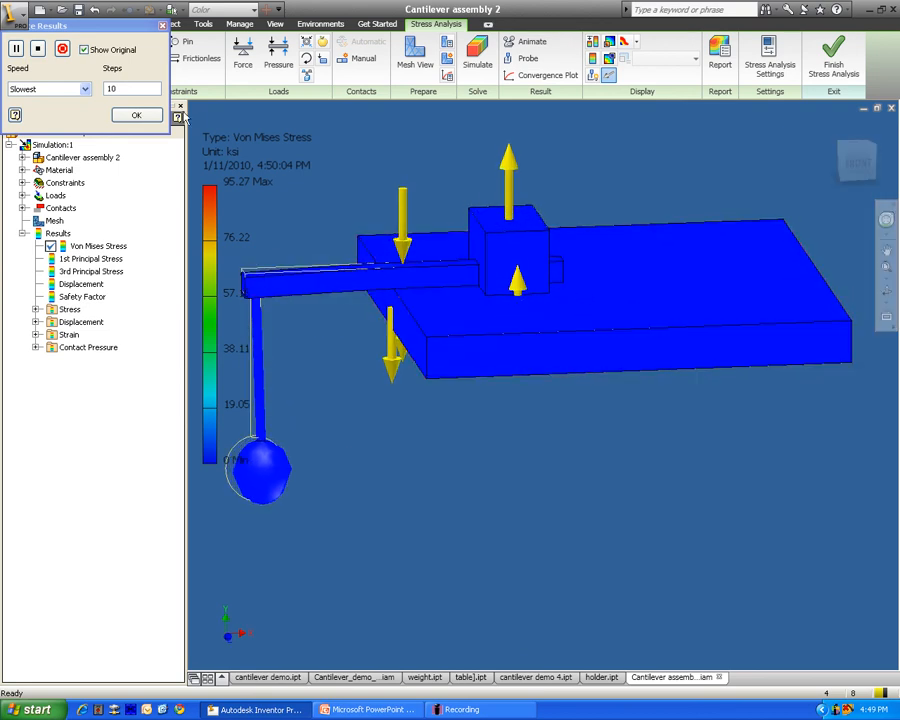
left_click(16, 48)
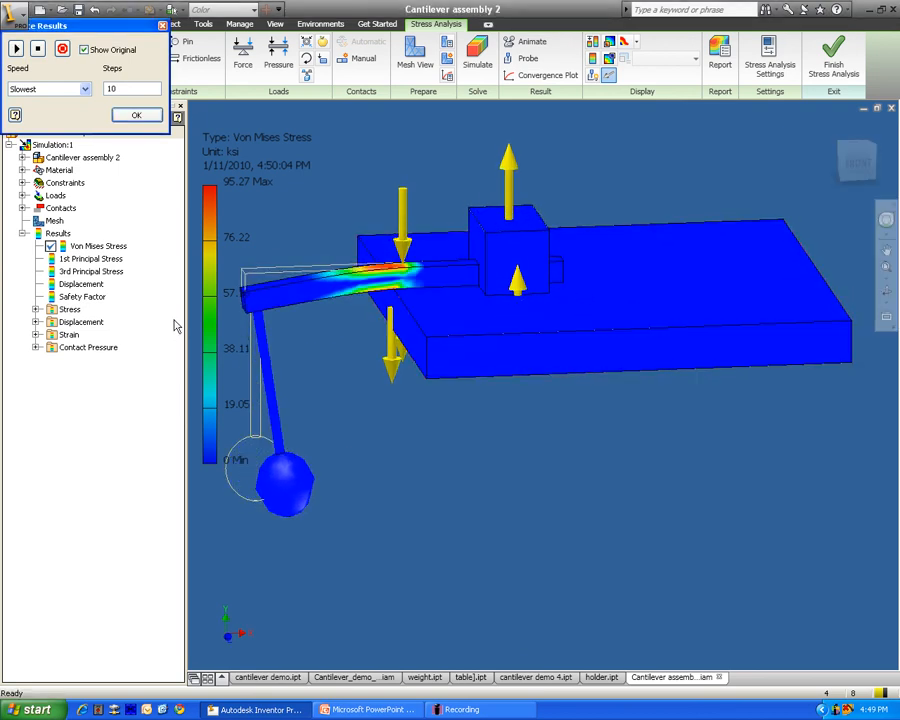
left_click(136, 114)
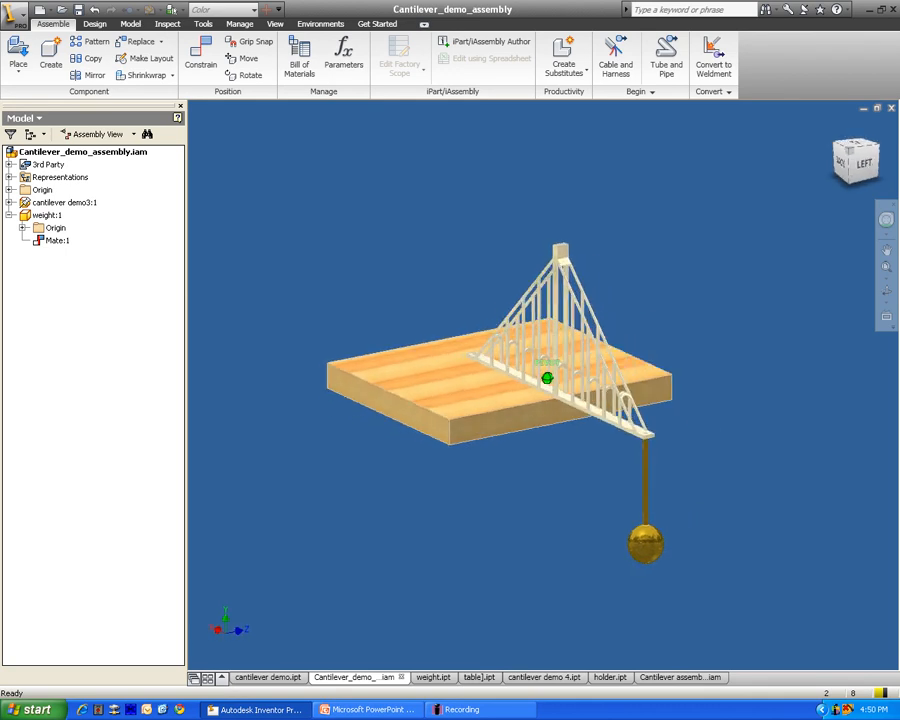
Step: View the truss from the side, return to the home view and show the Environments ribbon
left_click(844, 160)
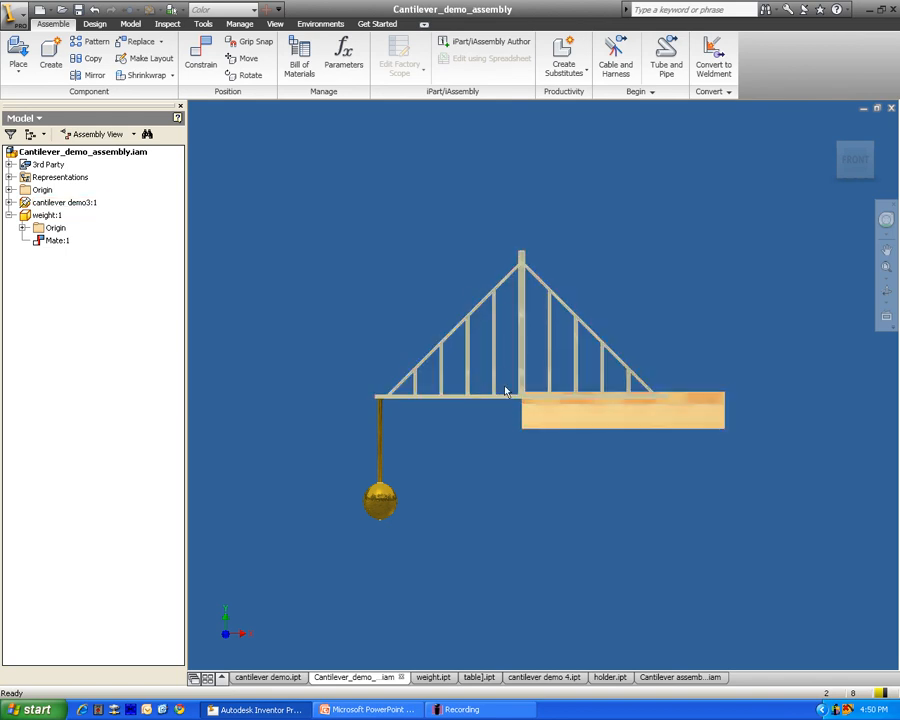
left_click(64, 202)
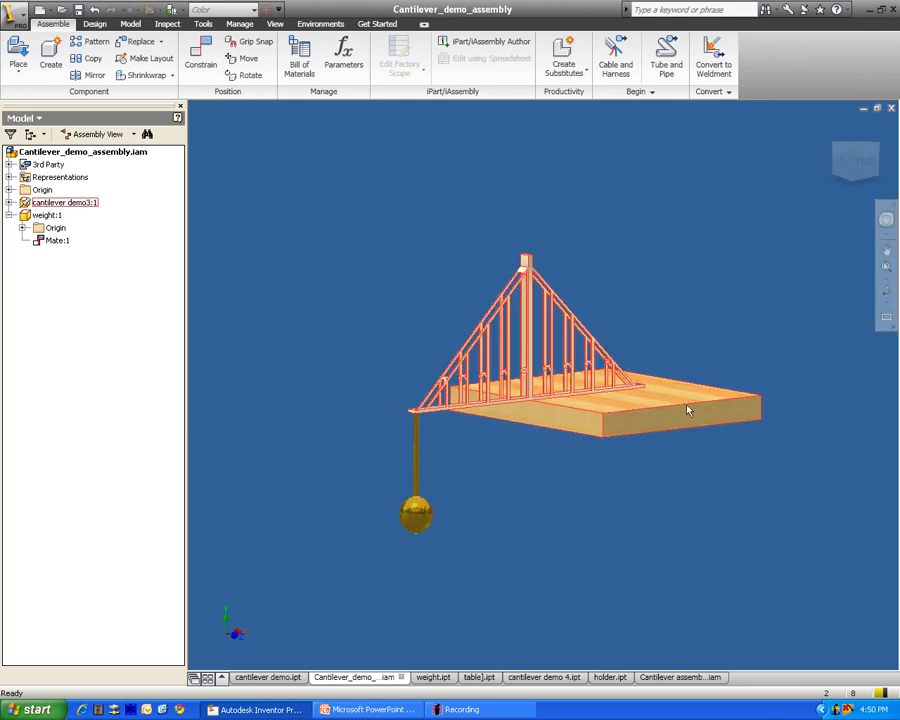
left_click(94, 24)
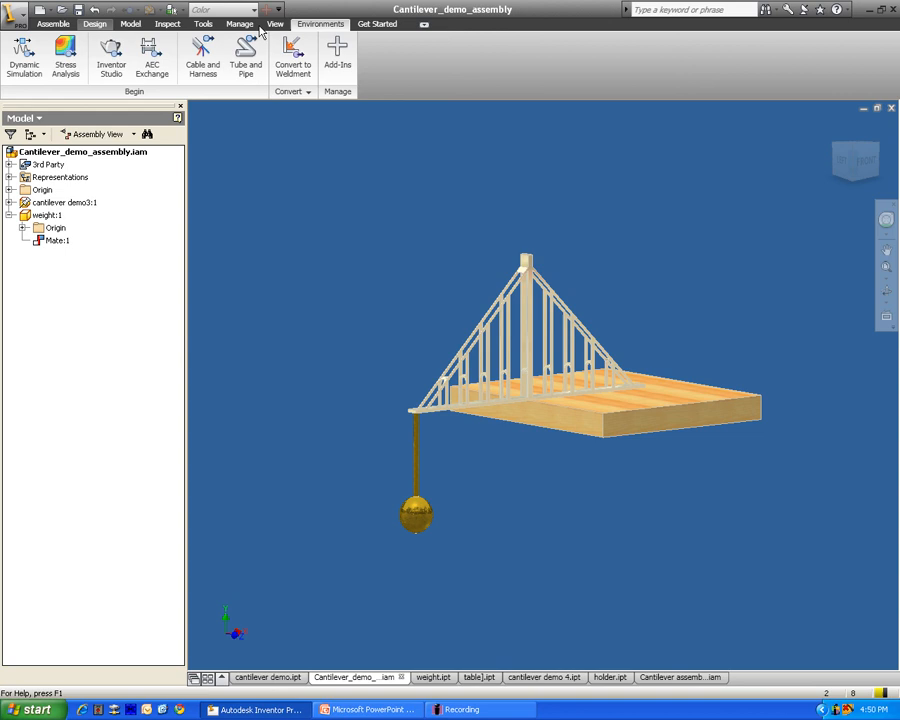
Step: Run the truss stress simulation (Von Mises peak 3.102) and set animation speed to Slowest
left_click(436, 24)
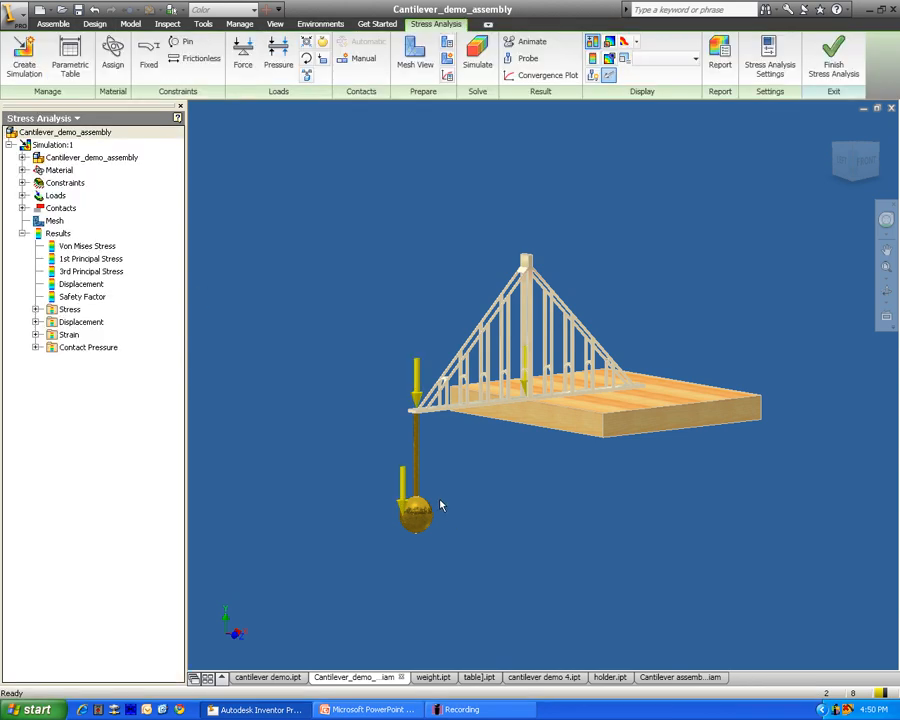
left_click(476, 56)
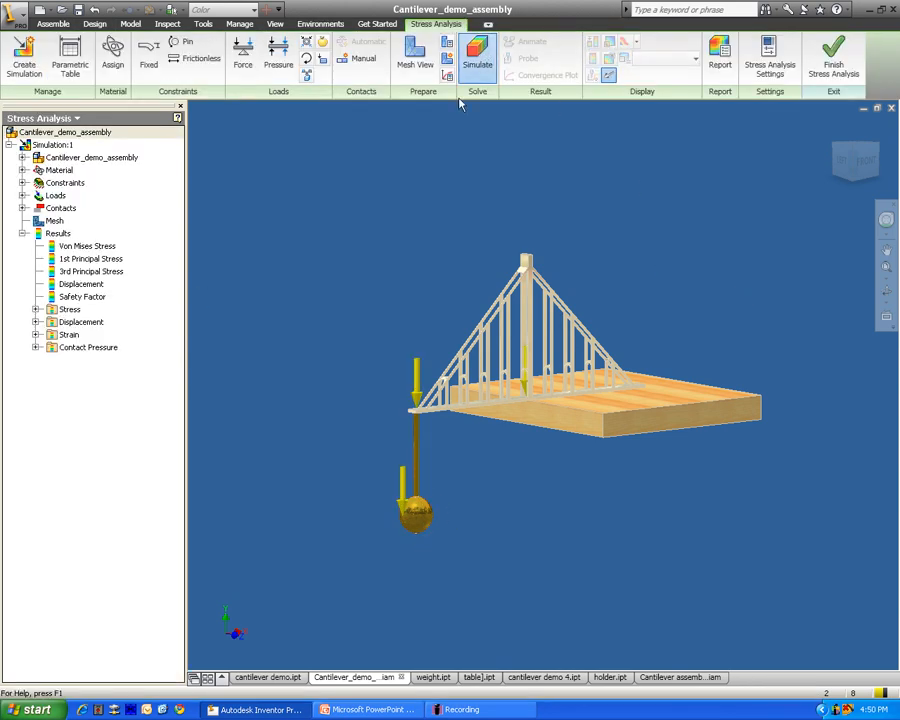
left_click(476, 50)
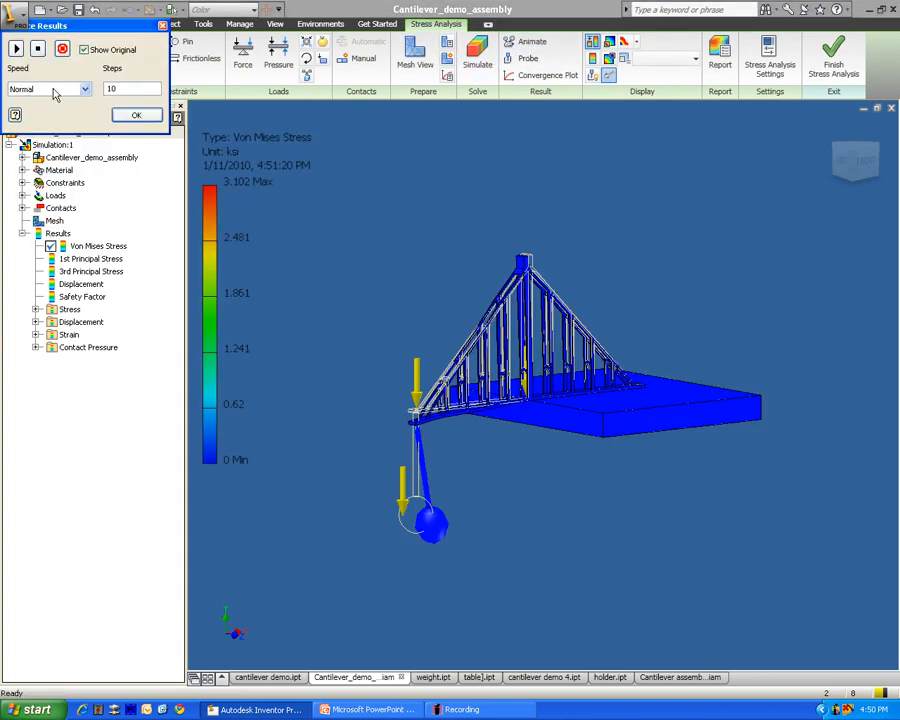
left_click(16, 48)
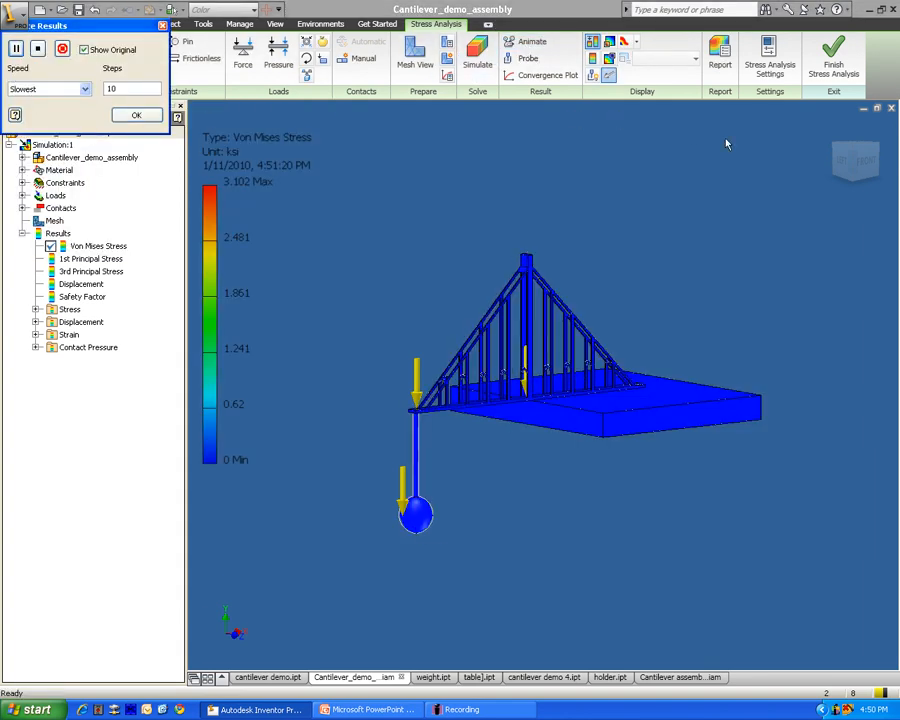